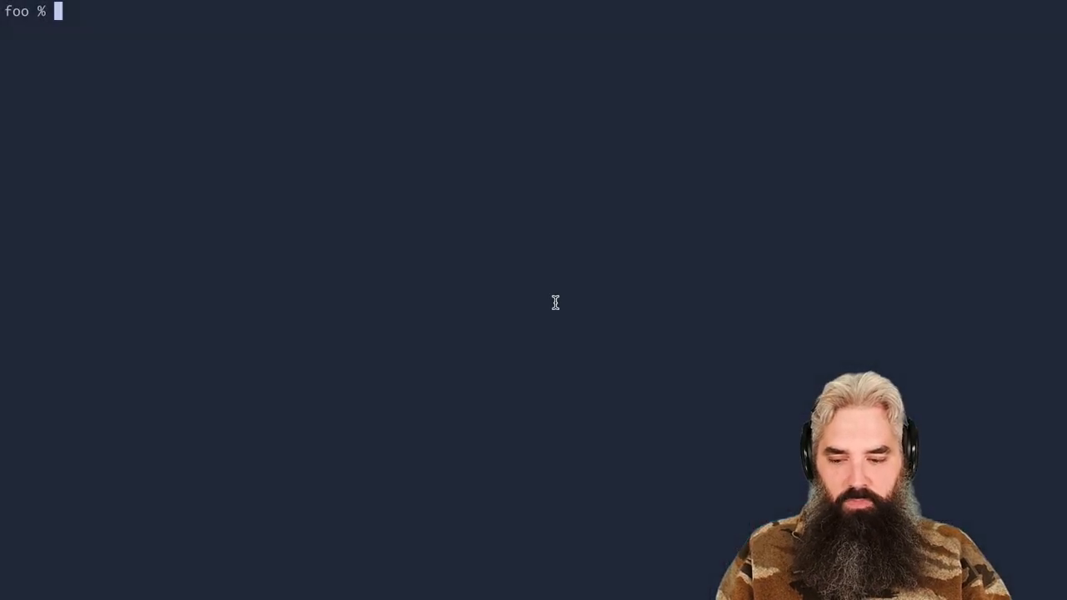
- Launch hx, add theme = "tokyonight_storm" to config.toml, save and reload the config
{"action": "type", "text": "hx"}
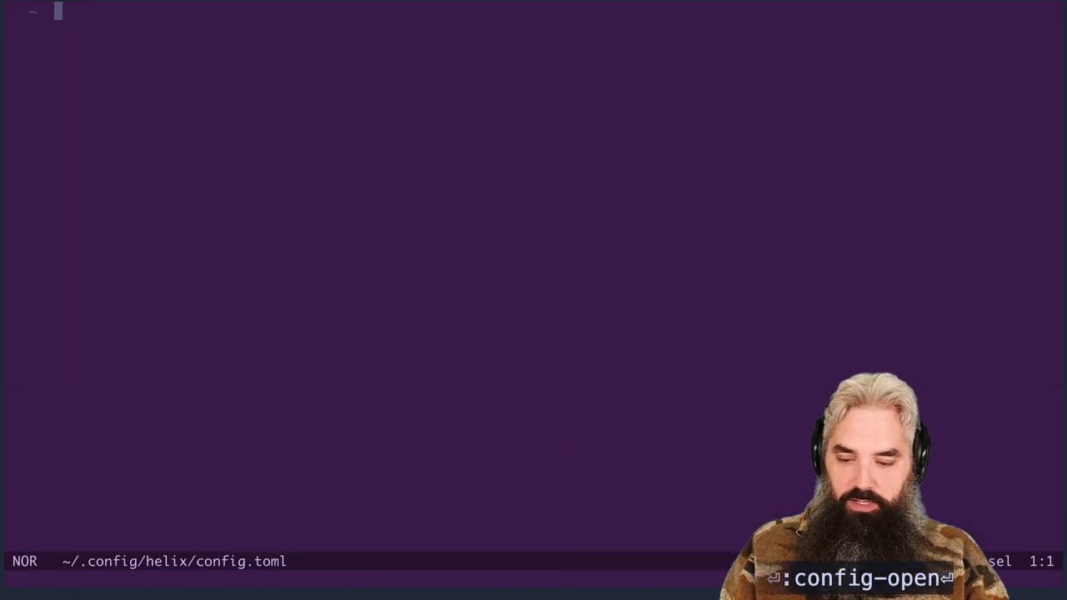
{"action": "type", "text": "theme"}
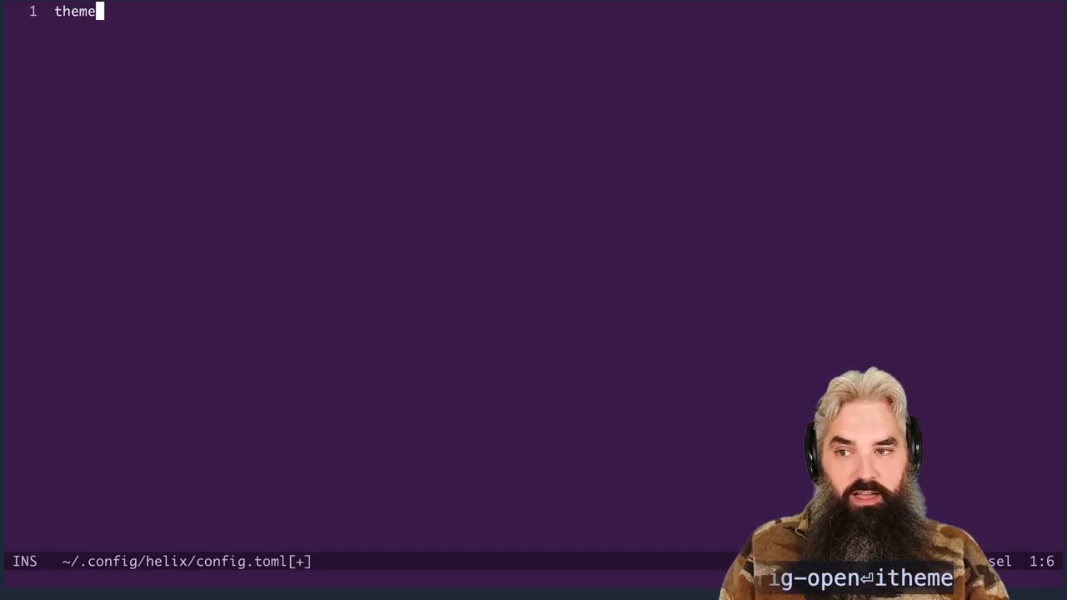
{"action": "type", "text": "= \"tokyonight_storm"}
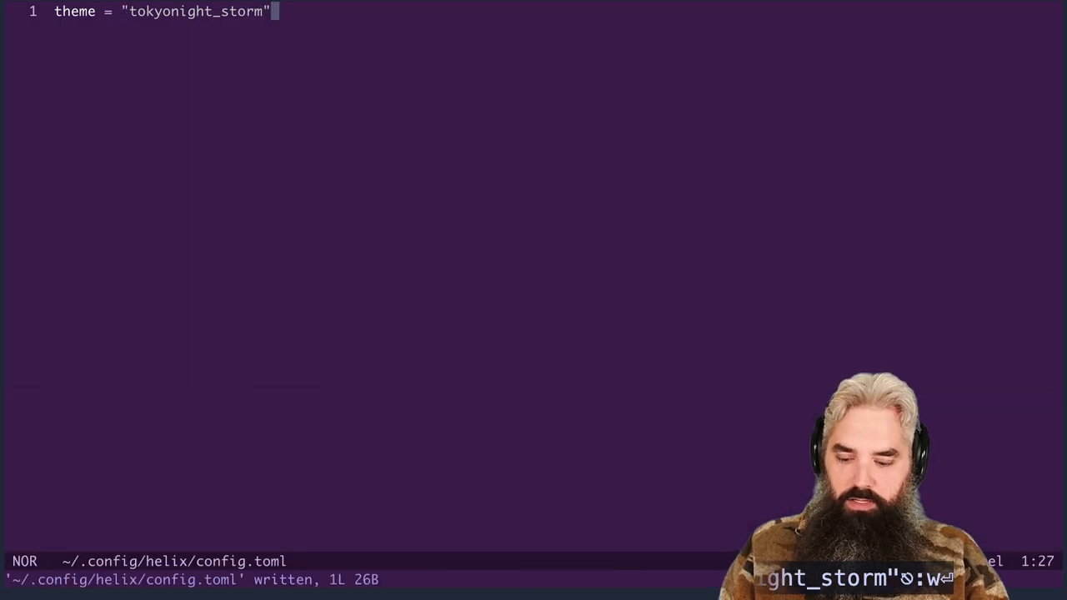
{"action": "type", "text": ":config"}
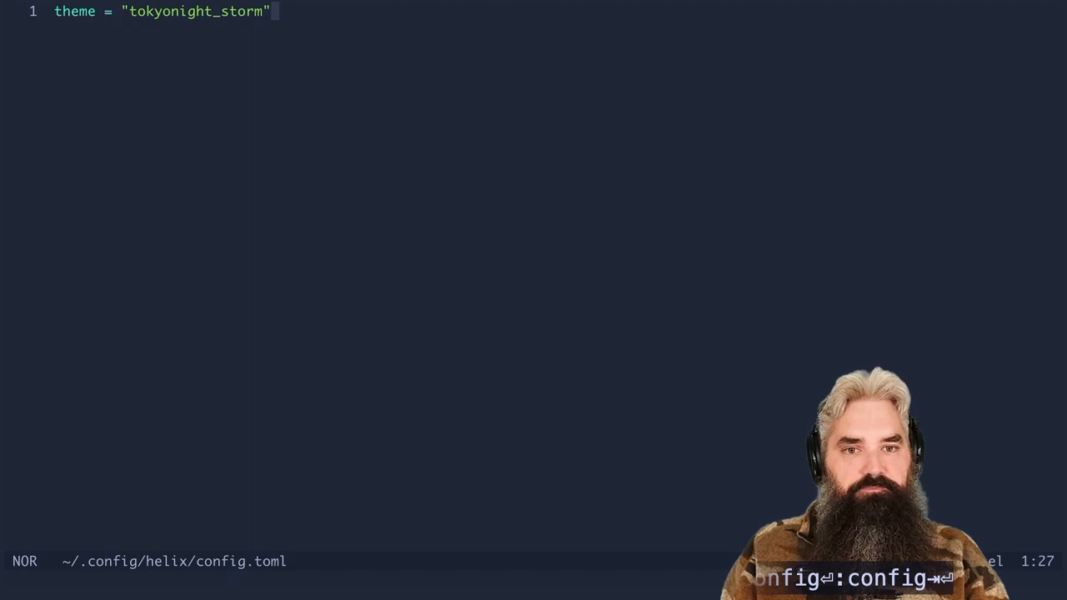
- Add an [editor.cursor-shape] section with insert = "bar" below the theme setting
{"action": "key", "text": "o"}
{"action": "type", "text": "["}
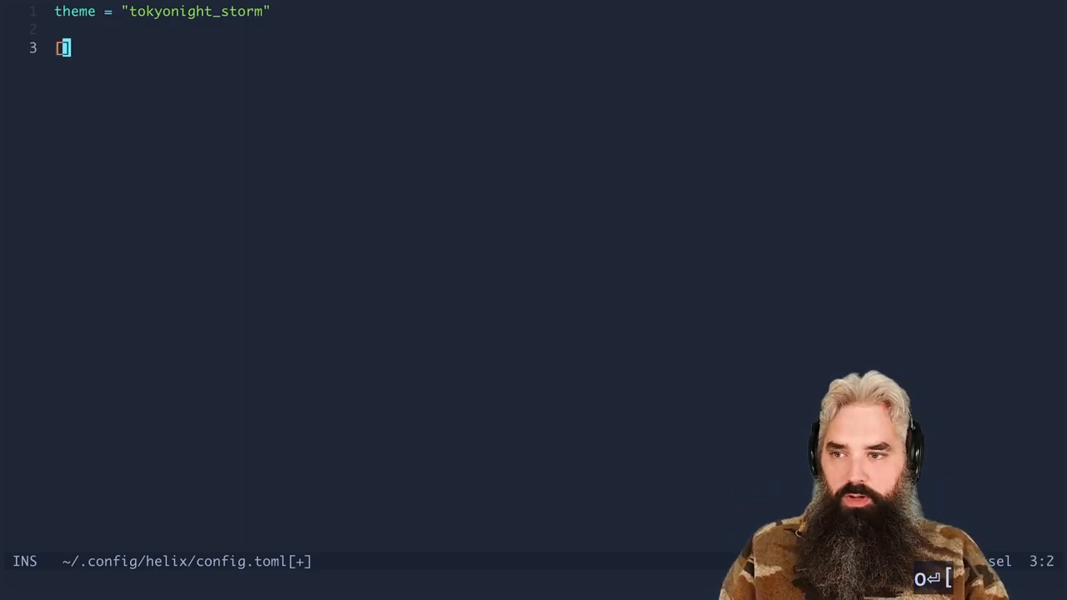
{"action": "type", "text": "editor.c"}
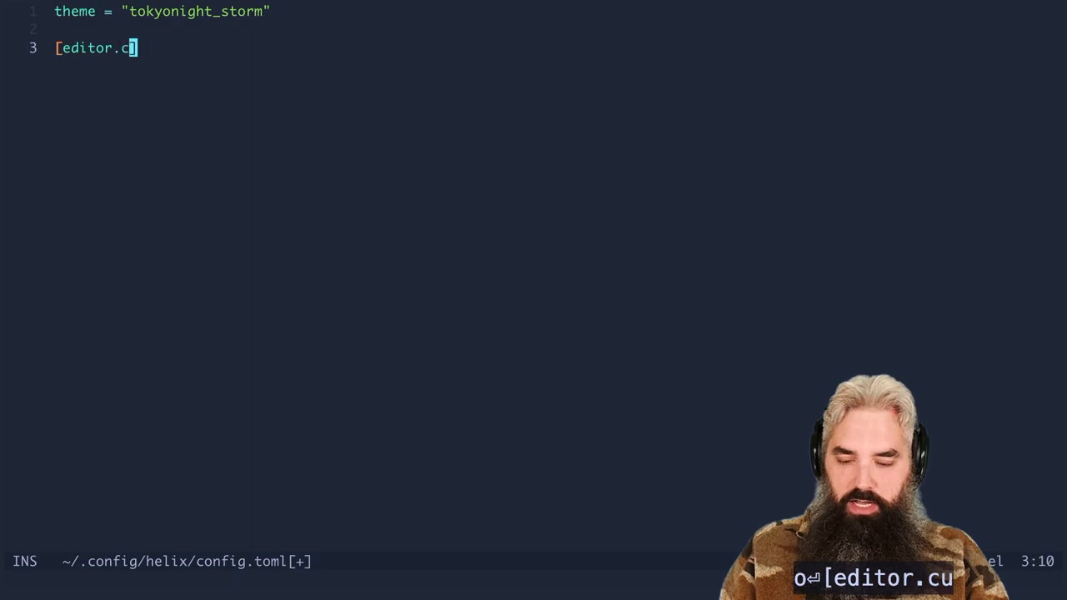
{"action": "type", "text": "ursor-s"}
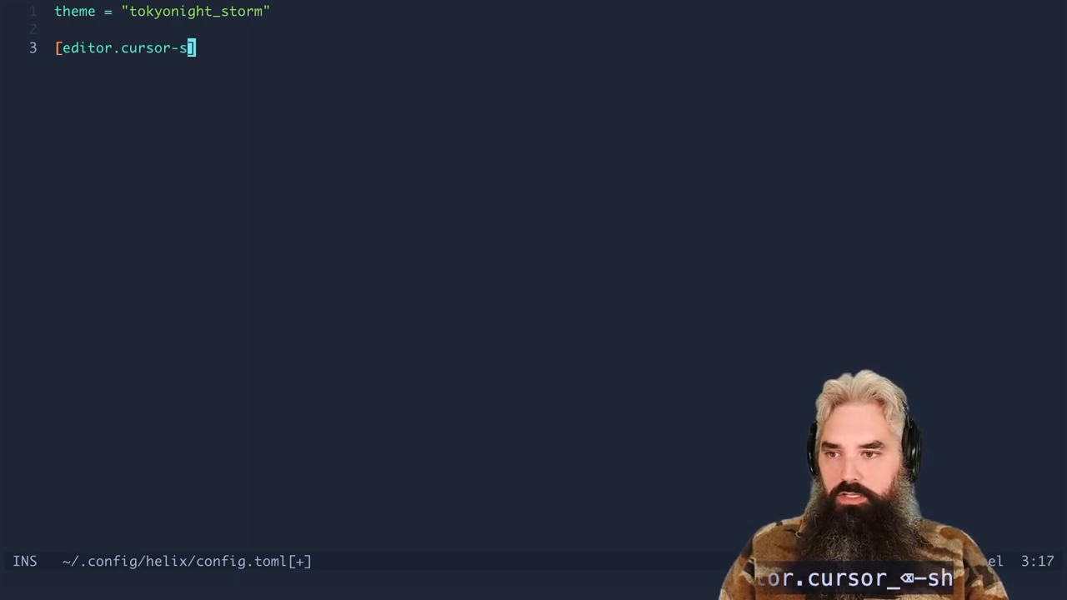
{"action": "type", "text": "hape]"}
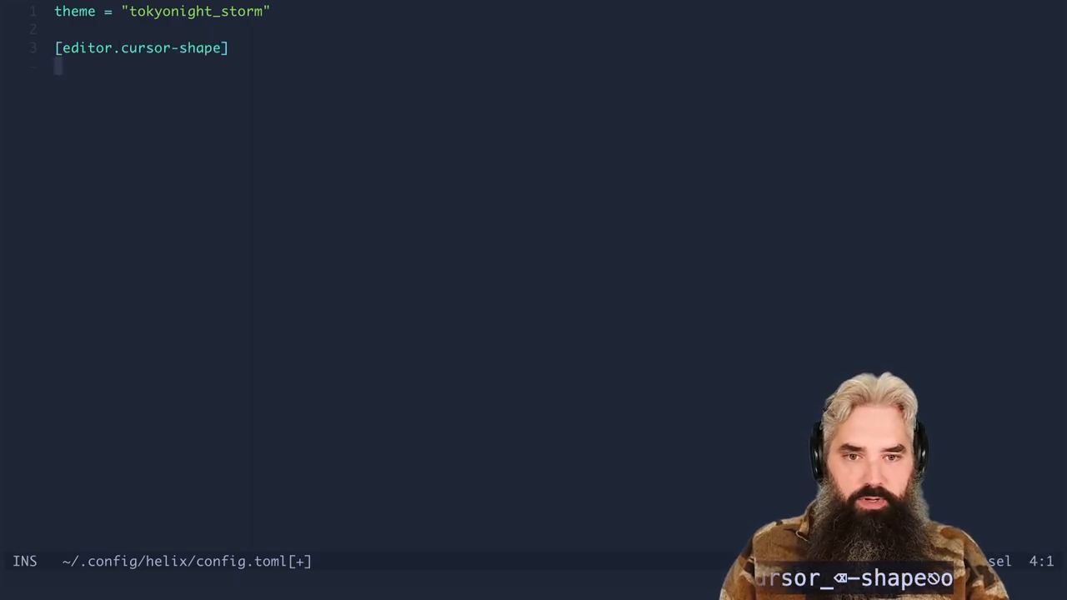
{"action": "type", "text": "insert = \"bar"}
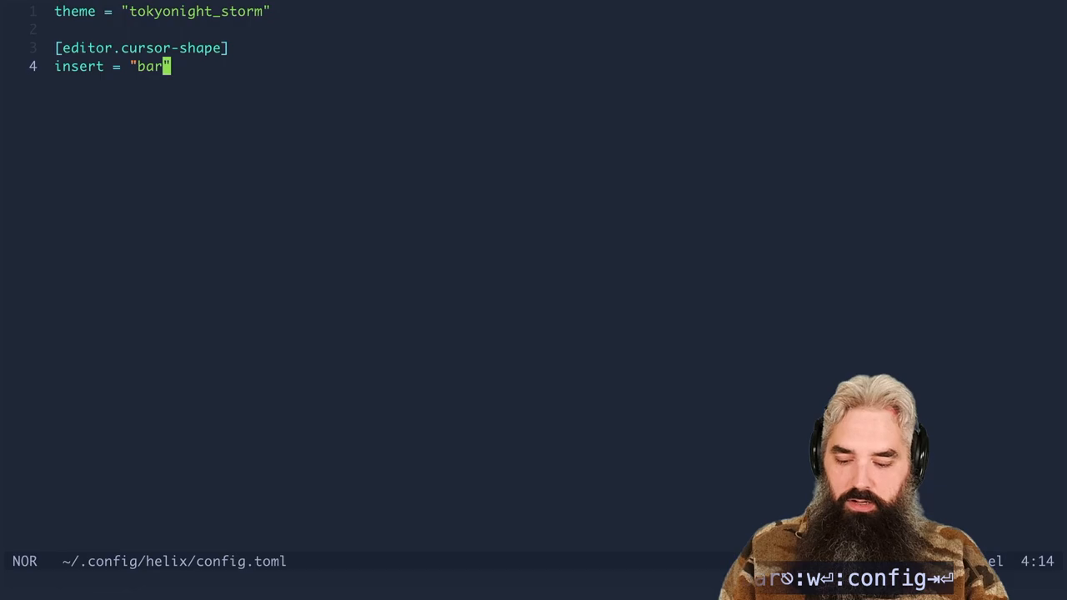
- Verify the bar cursor by briefly entering and leaving insert mode
{"action": "key", "text": "i"}
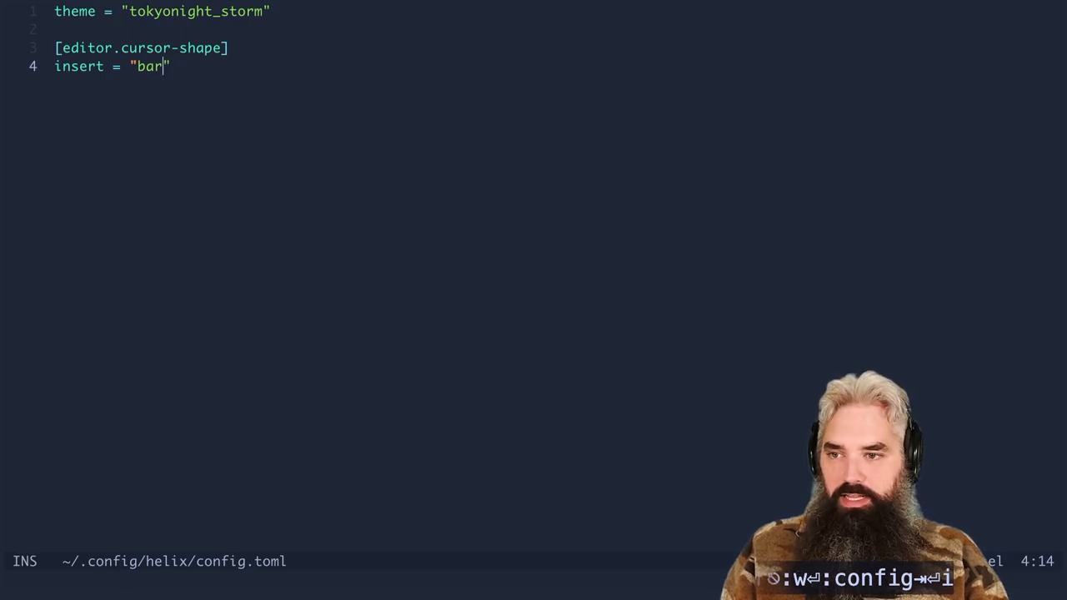
{"action": "key", "text": "Escape"}
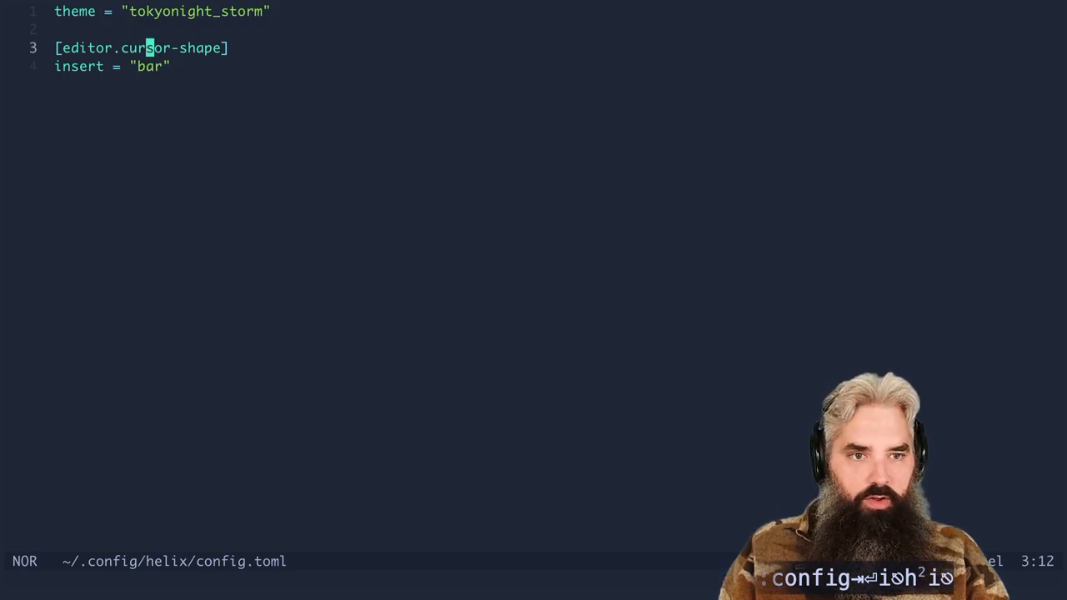
- Add an [editor] section with relative line-number, mouse = false and bufferline multiple, then reload the config
{"action": "key", "text": "o"}
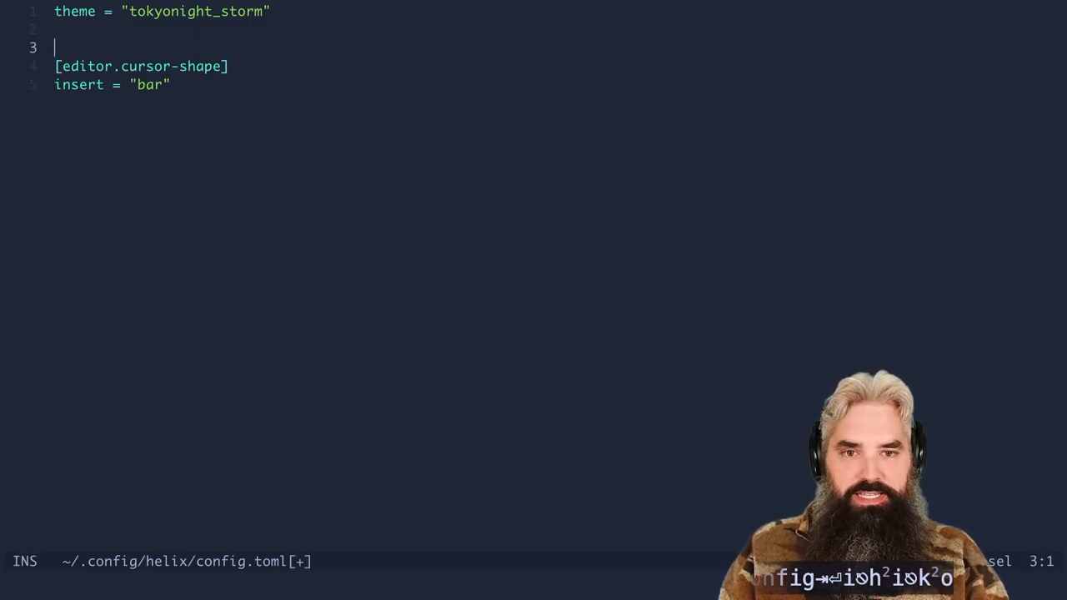
{"action": "type", "text": "[editor]"}
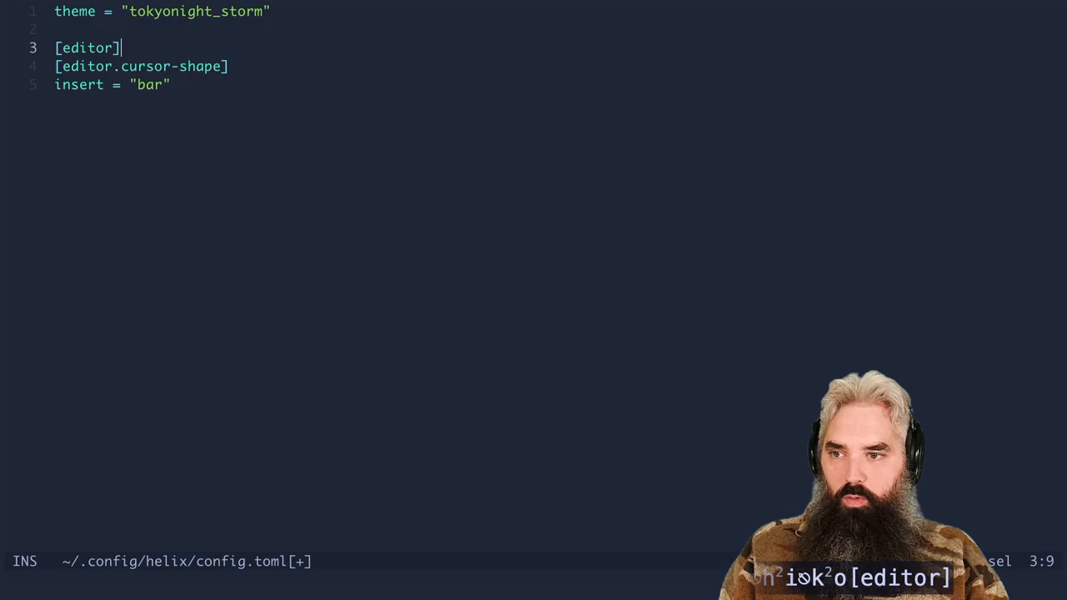
{"action": "type", "text": "li"}
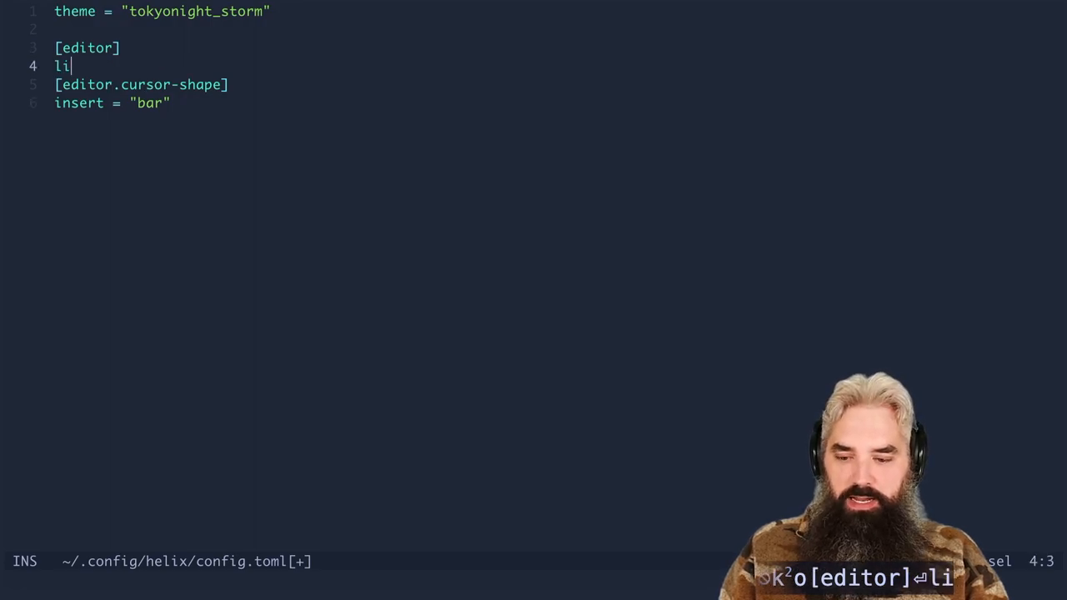
{"action": "type", "text": "ne-number = \"relative"}
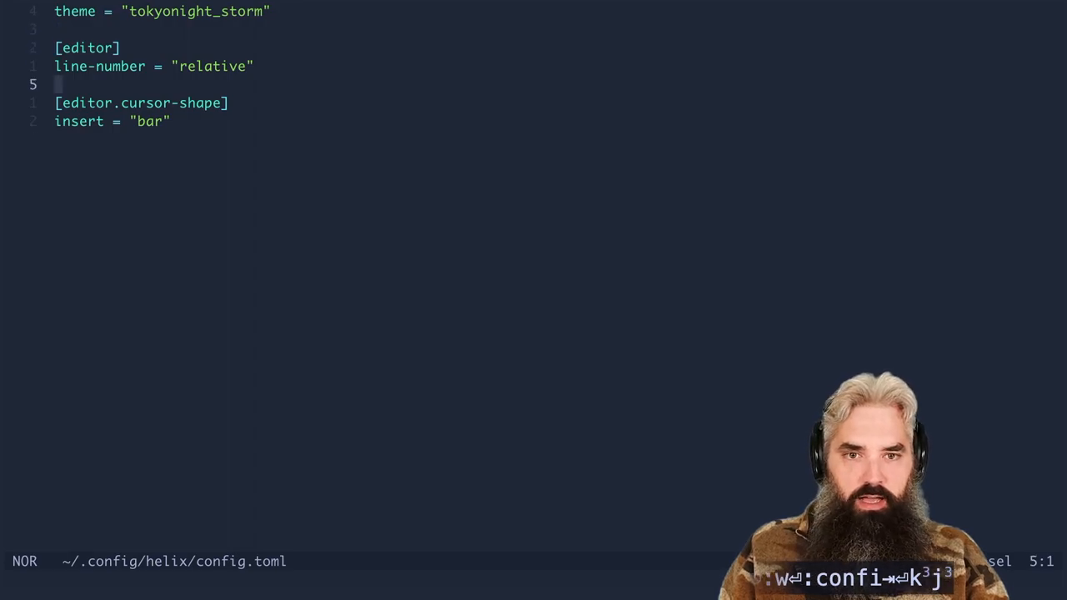
{"action": "type", "text": "mouse = false"}
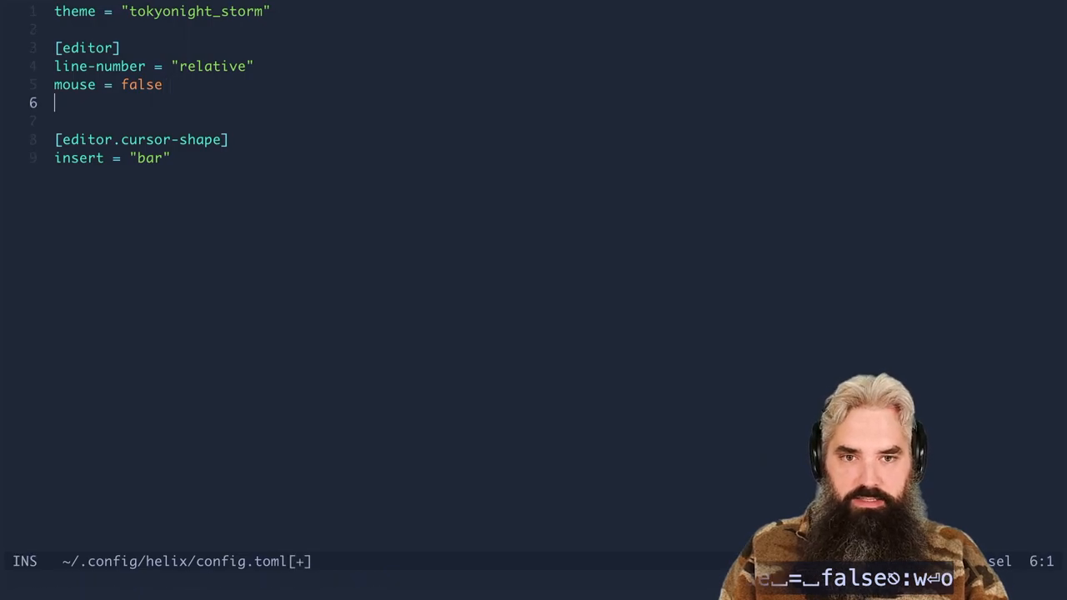
{"action": "type", "text": "bufferline = \"multiple"}
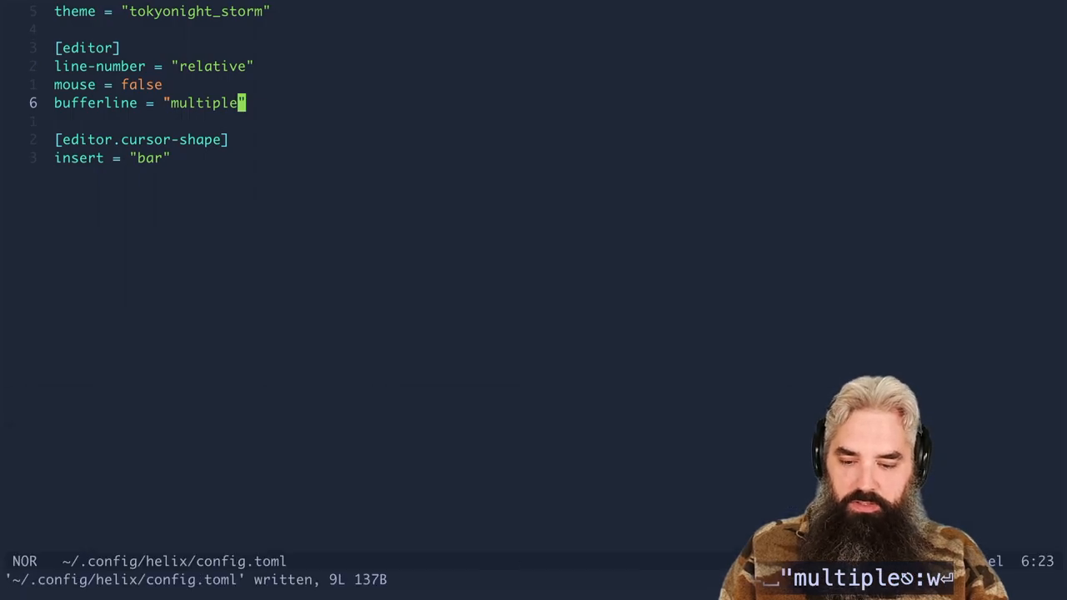
{"action": "type", "text": ":config-reload"}
{"action": "type", "text": "["}
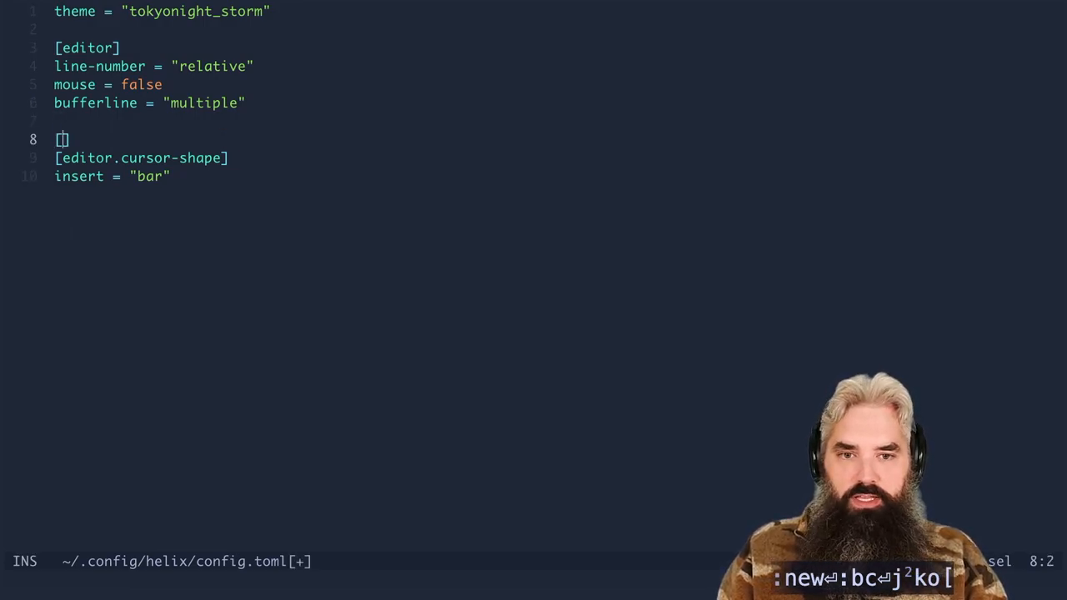
- Add a [keys.normal] section mapping esc to ["collapse_selection", "keep_primary_selection"]
{"action": "type", "text": "keys.n"}
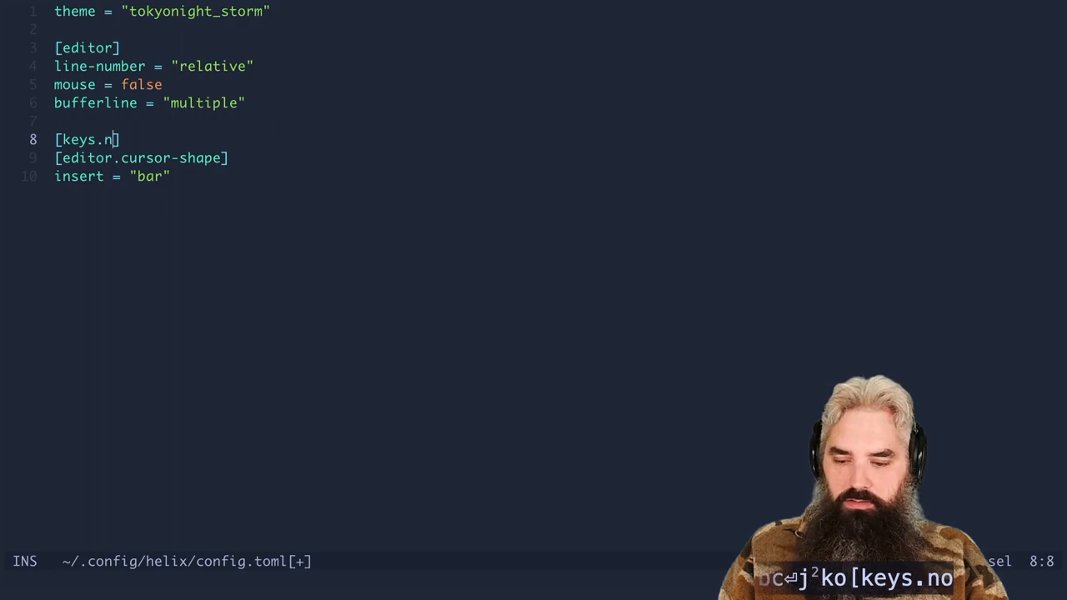
{"action": "type", "text": "ormal]"}
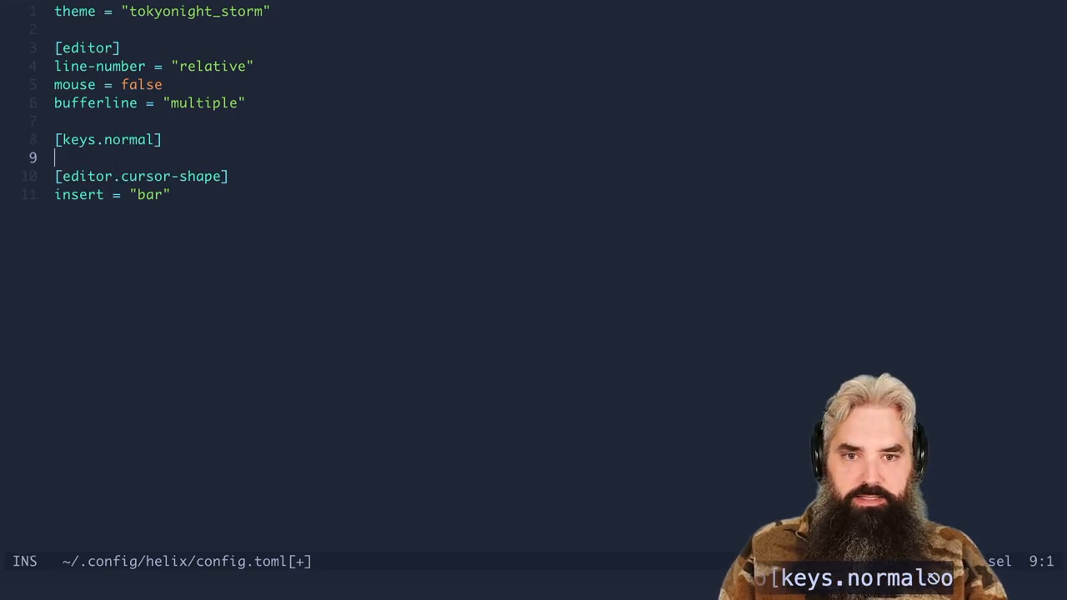
{"action": "type", "text": "e"}
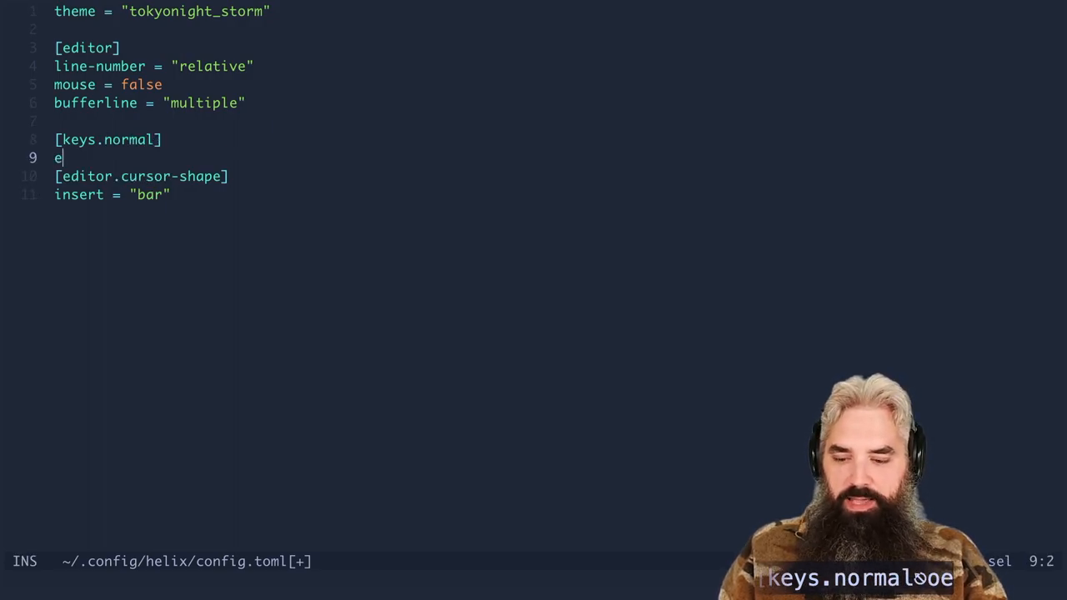
{"action": "type", "text": "sc []"}
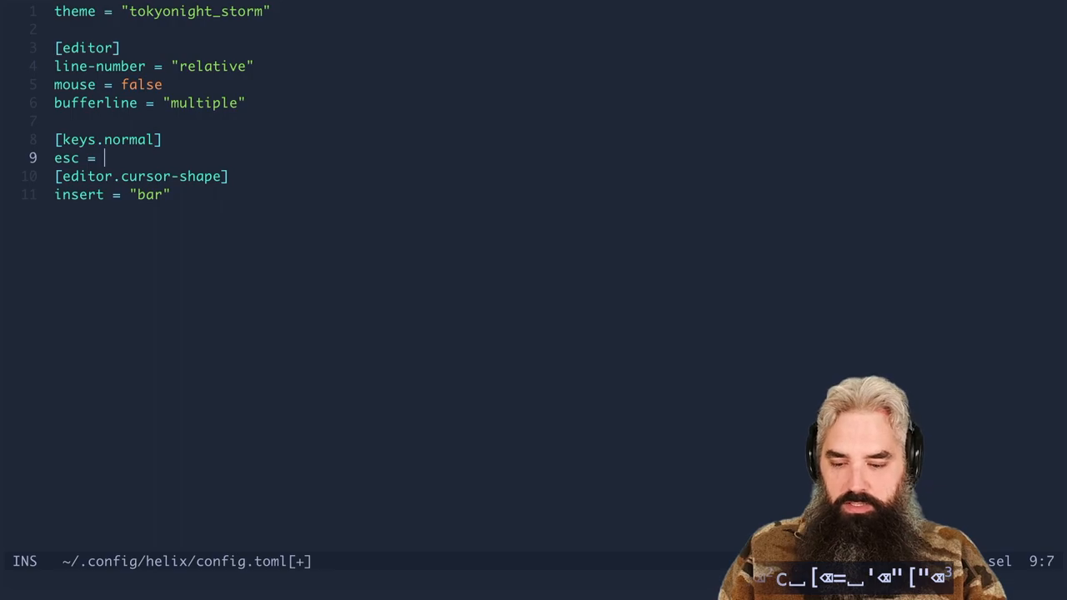
{"action": "type", "text": "[\"collapse\"]"}
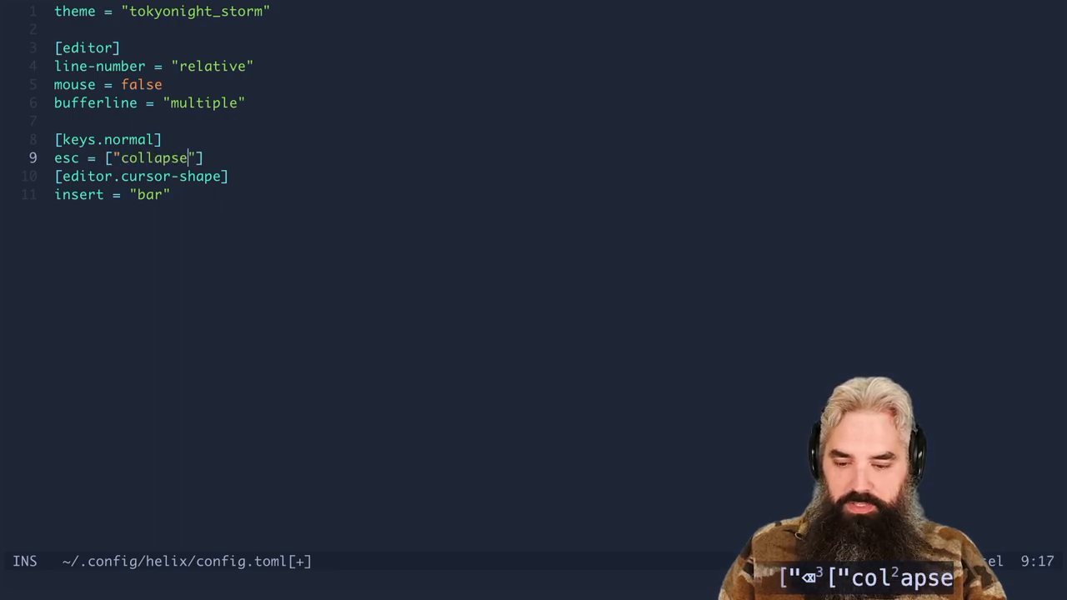
{"action": "type", "text": "_selection\", \""}
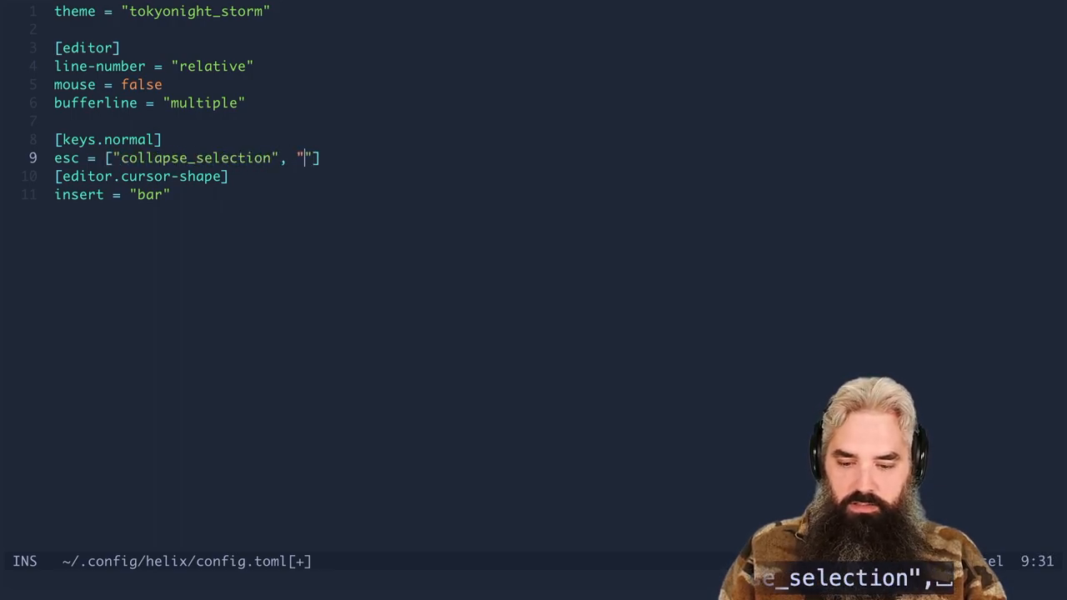
{"action": "type", "text": "keep_primary_selection"}
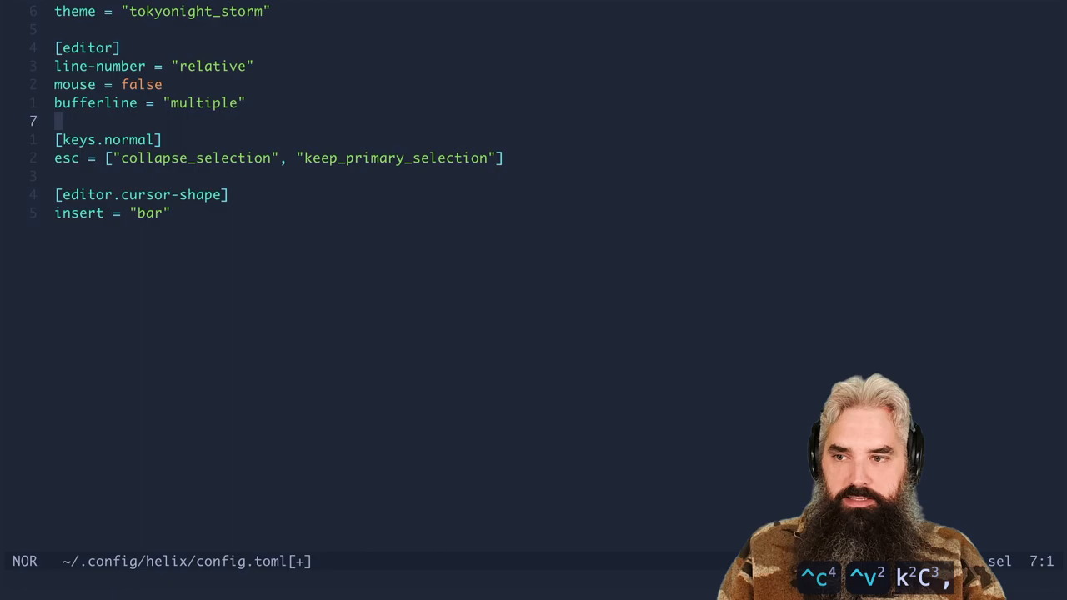
- Write config.toml to disk and quit Helix back to the shell
{"action": "type", "text": ":config"}
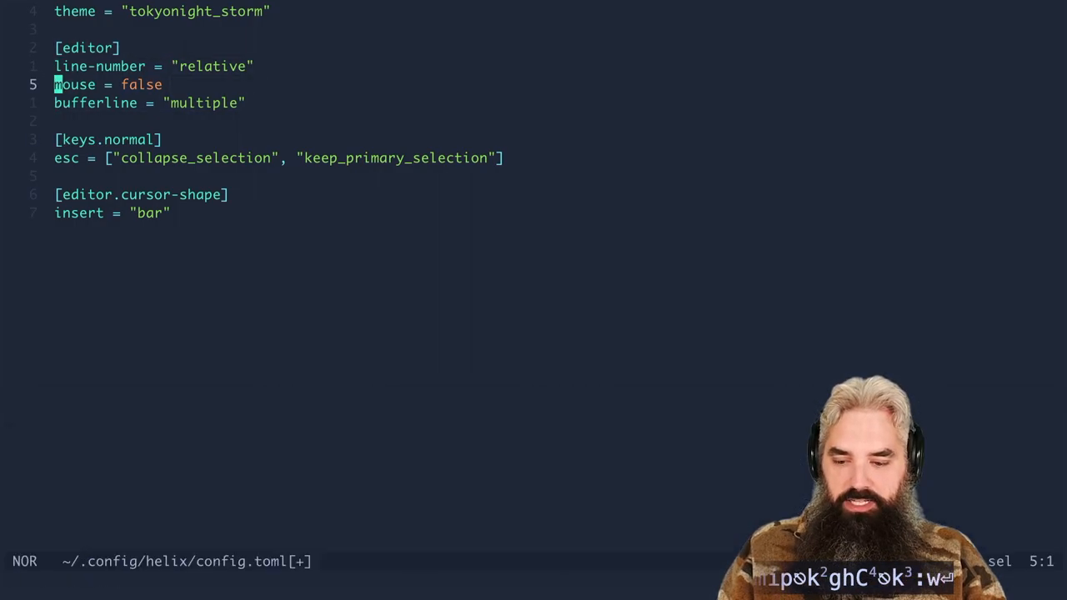
{"action": "key", "text": "Return"}
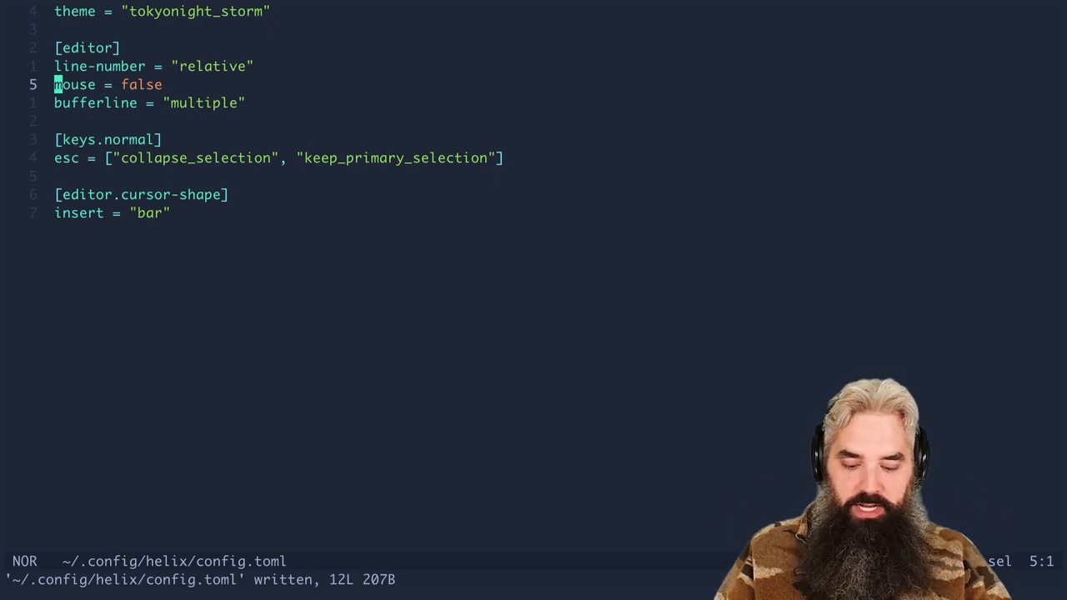
{"action": "type", "text": ":q"}
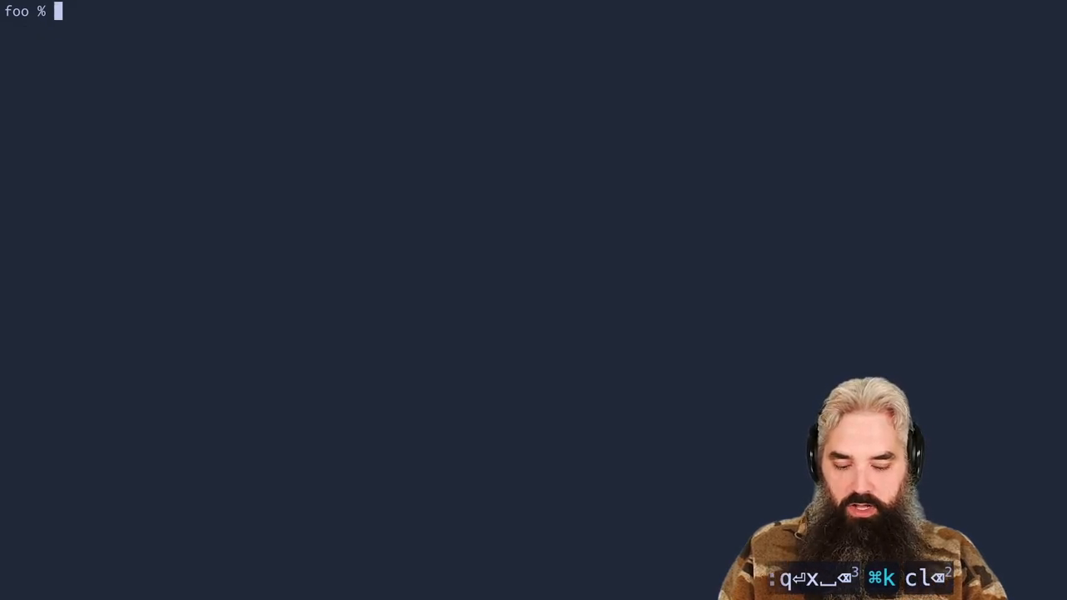
- Page through the hx --health LSP/DAP report, then check which dart resolves to
{"action": "type", "text": "hx --health |"}
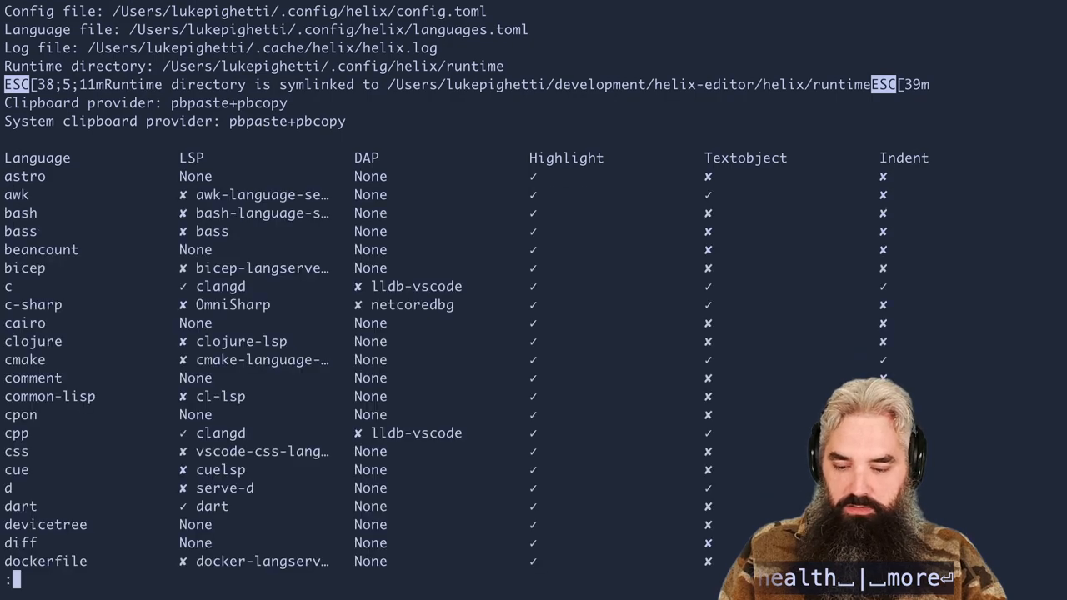
{"action": "scroll", "scroll_direction": "down", "scroll_amount": 3}
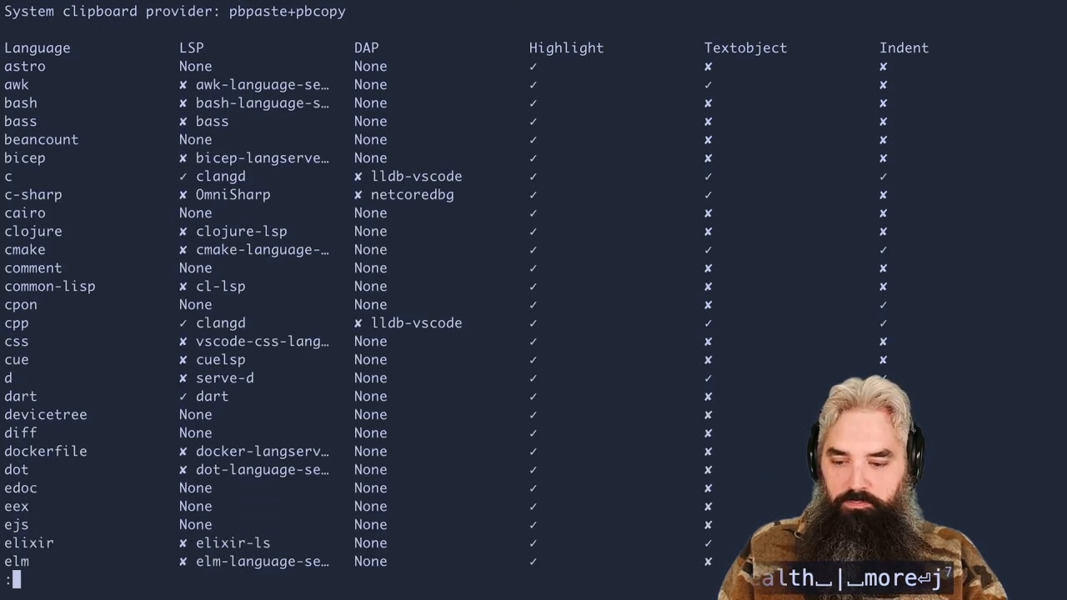
{"action": "scroll", "scroll_direction": "down", "scroll_amount": 3}
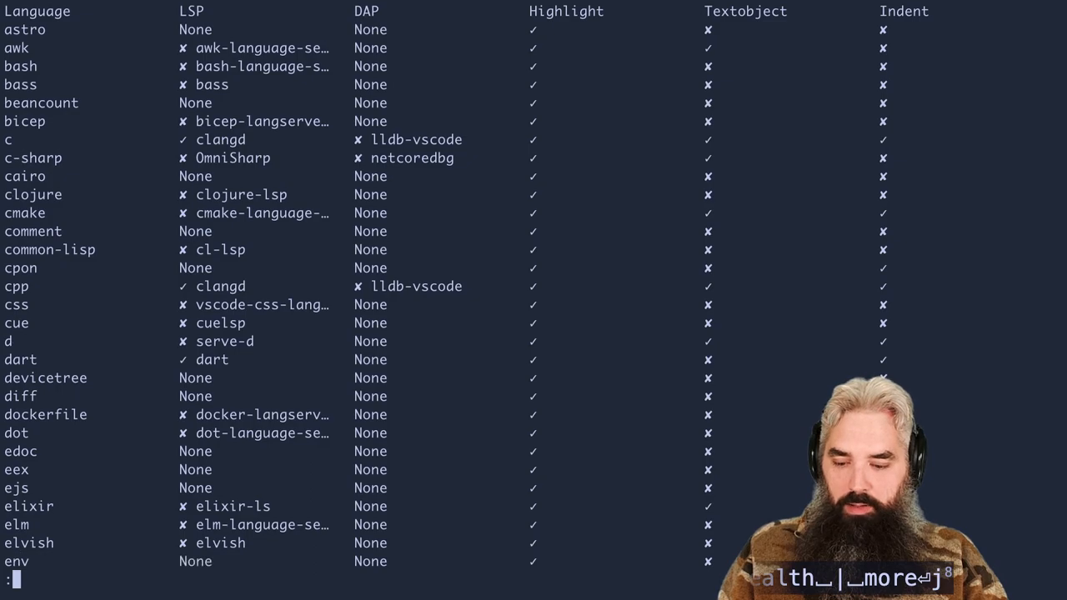
{"action": "scroll", "scroll_direction": "down", "scroll_amount": 3}
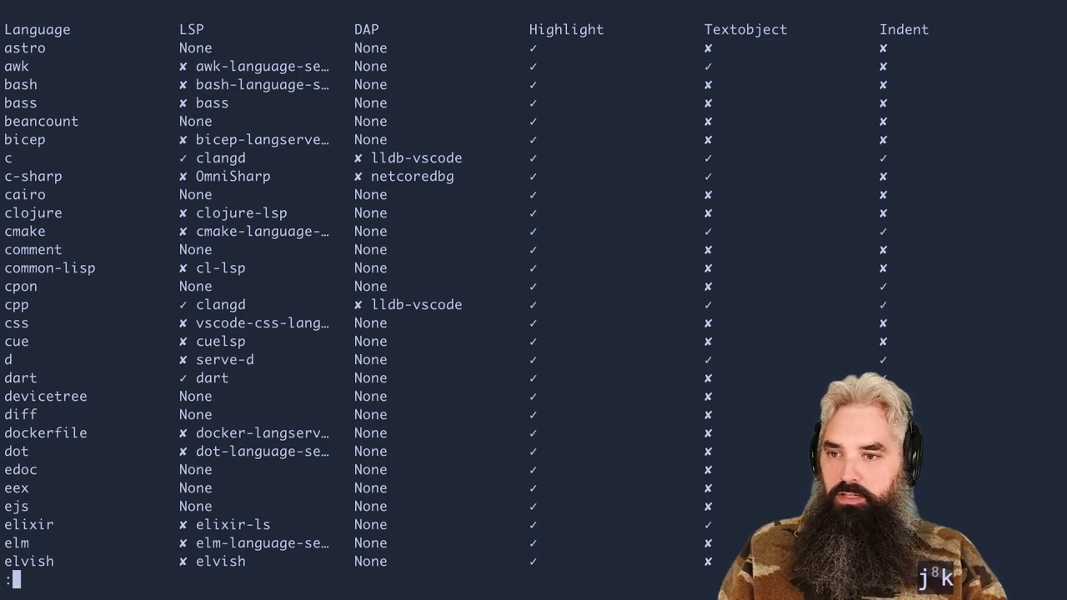
{"action": "key", "text": "Return"}
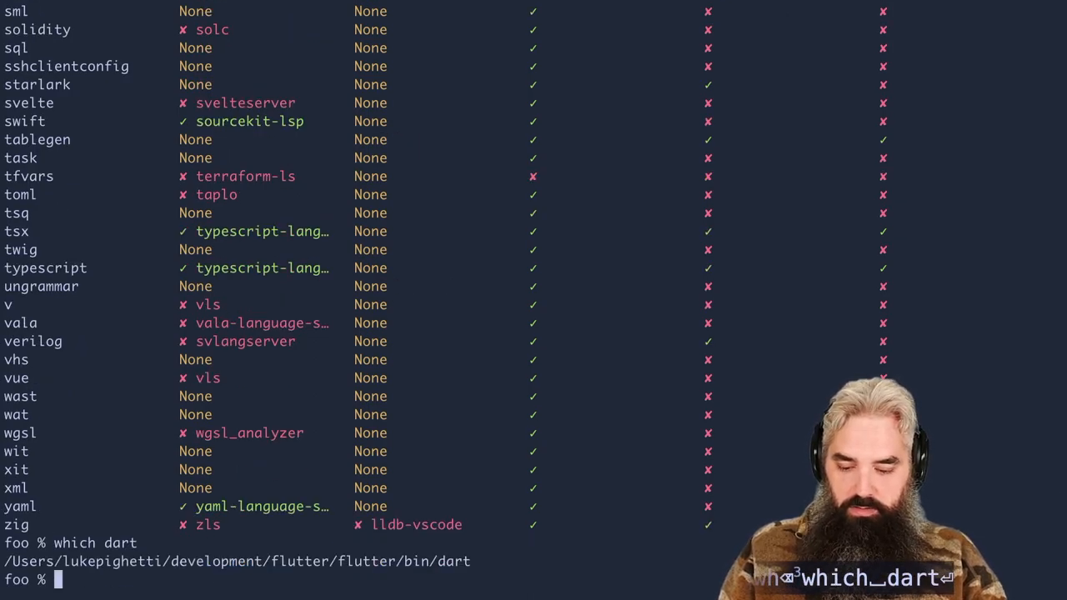
- Clear the terminal, launch hx in the project and open bin/foo.dart from the file picker
{"action": "type", "text": "clear"}
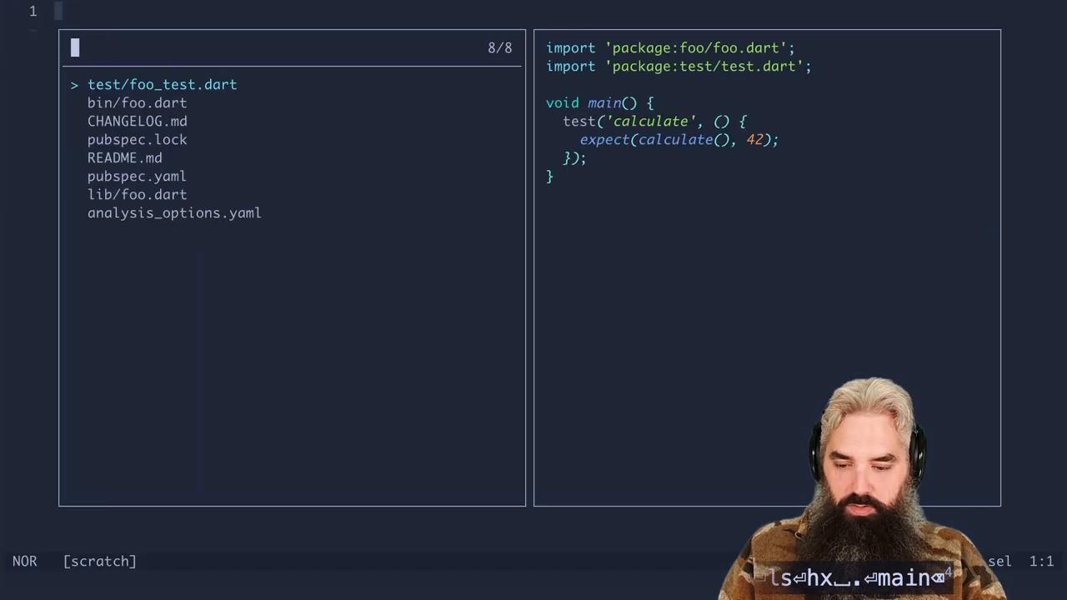
{"action": "left_click", "coordinate": [137, 103]}
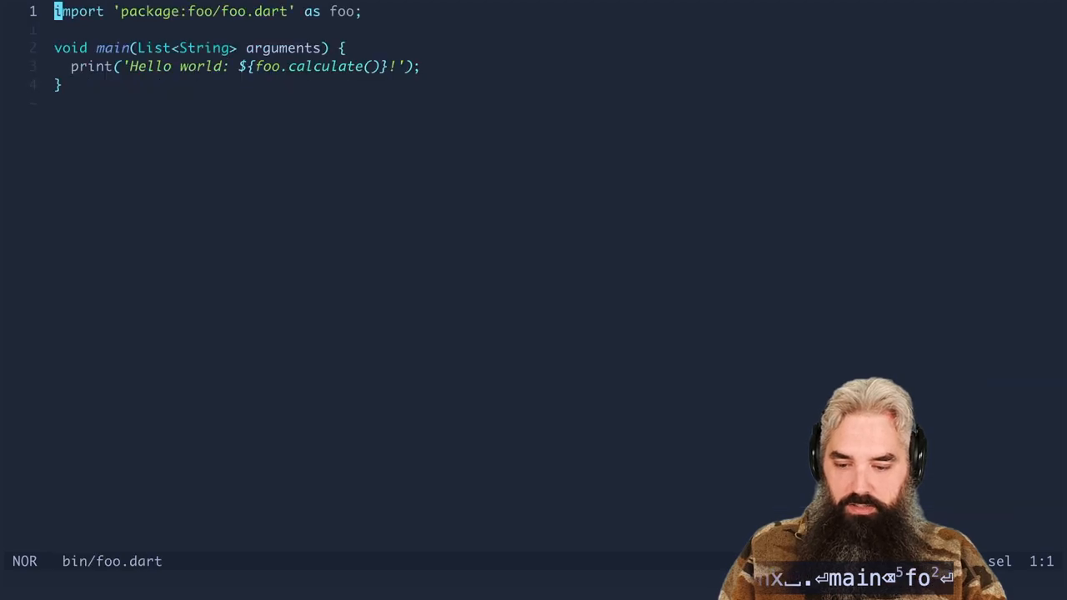